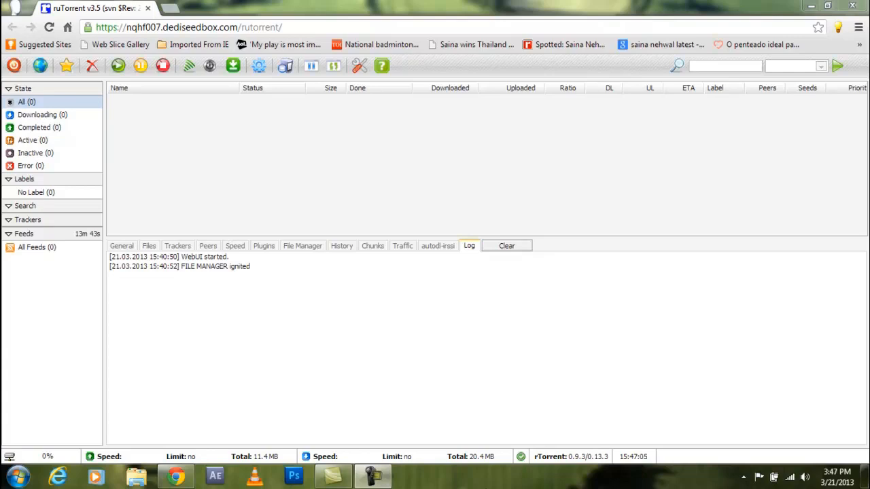
pyautogui.moveTo(272, 301)
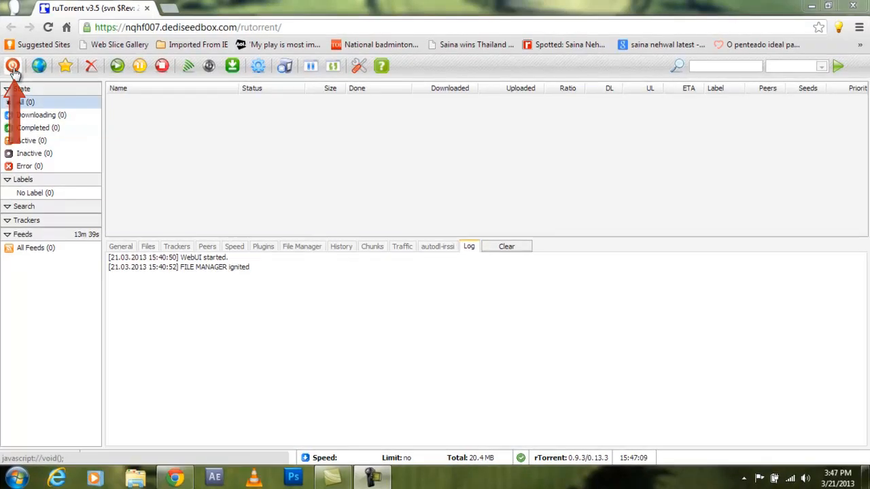
# Bring up the Log off confirmation prompt from the toolbar
pyautogui.click(12, 65)
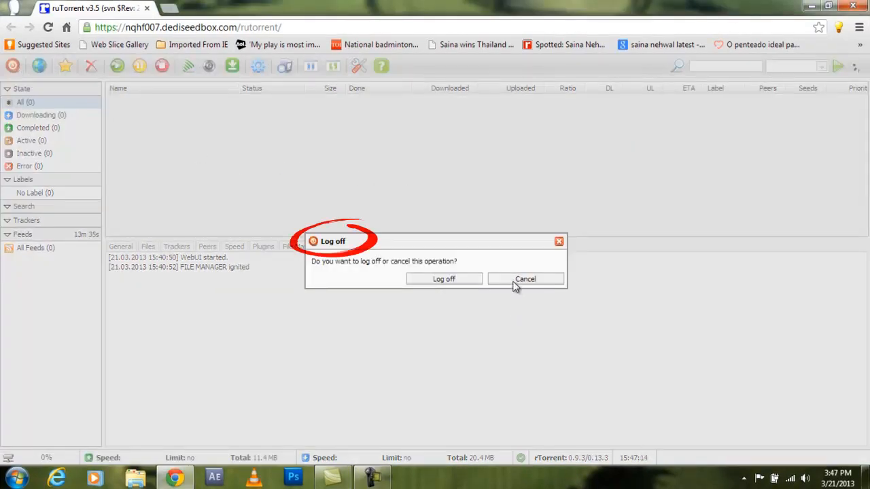
# Cancel the log-off prompt and stay signed in
pyautogui.click(524, 278)
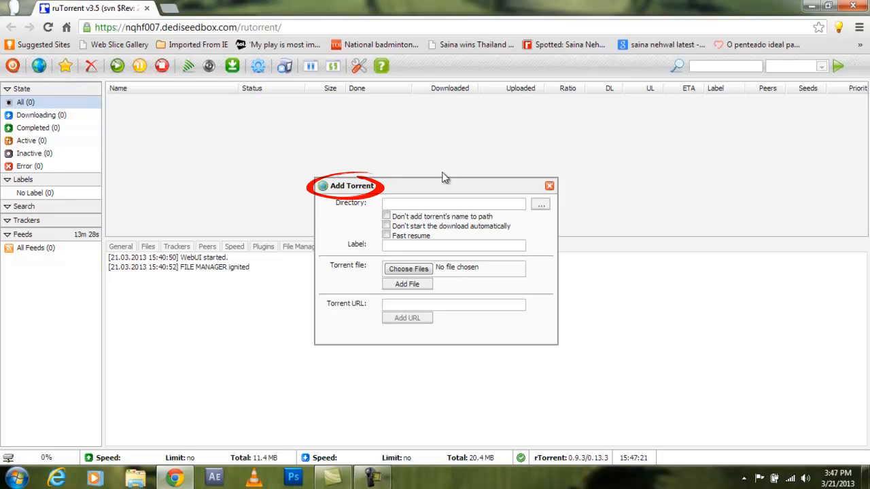
pyautogui.moveTo(352, 212)
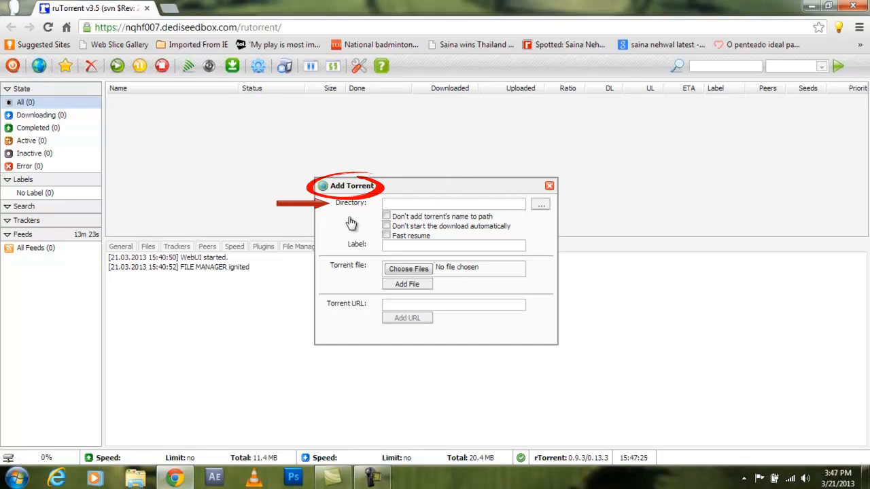
pyautogui.moveTo(359, 259)
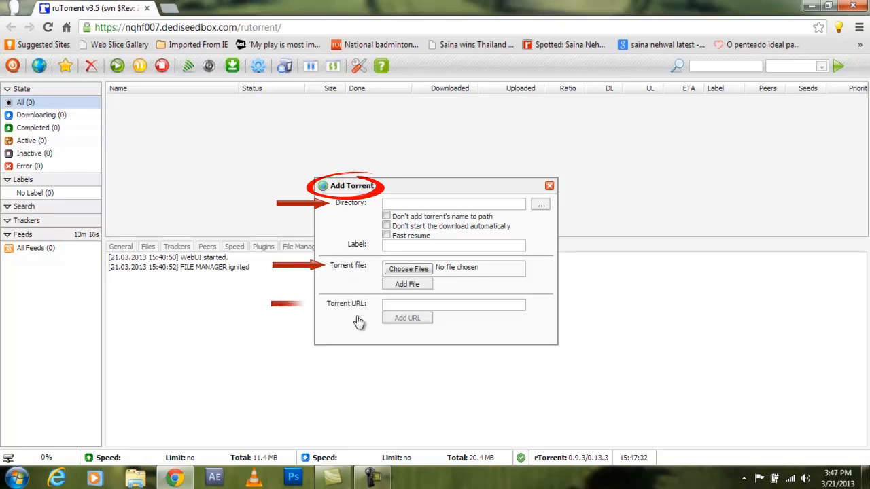
pyautogui.moveTo(451, 285)
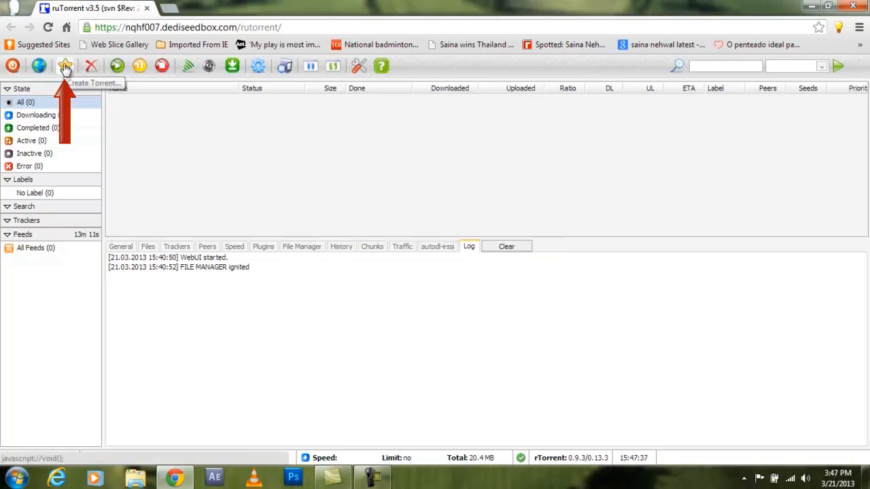
# Start a new torrent in Create Torrent with source /home/0013/downloads
pyautogui.click(65, 65)
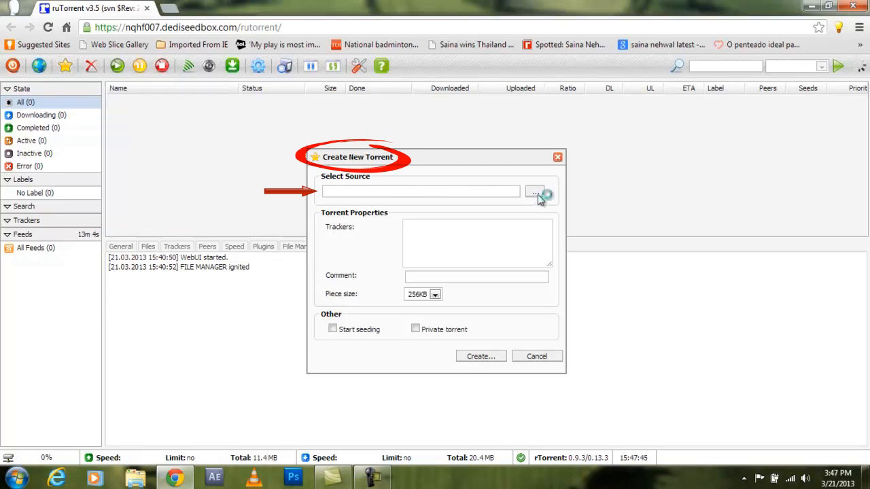
pyautogui.write('/home/0013/downloads')
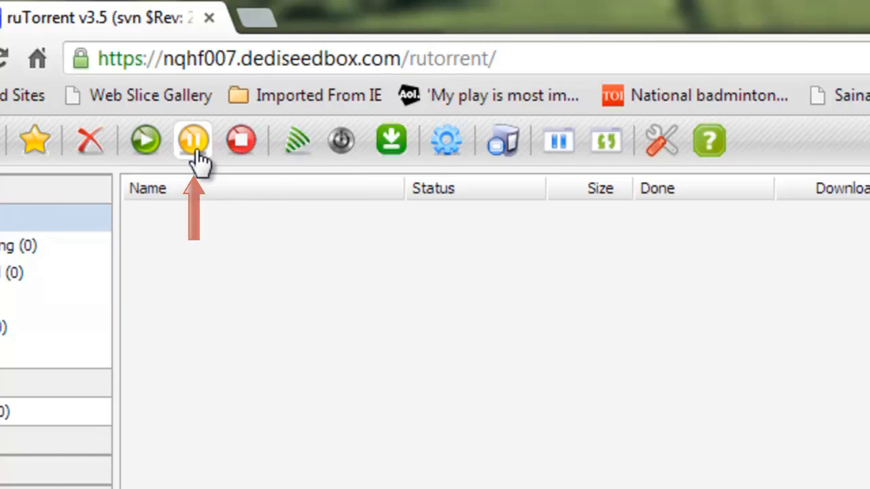
pyautogui.moveTo(239, 140)
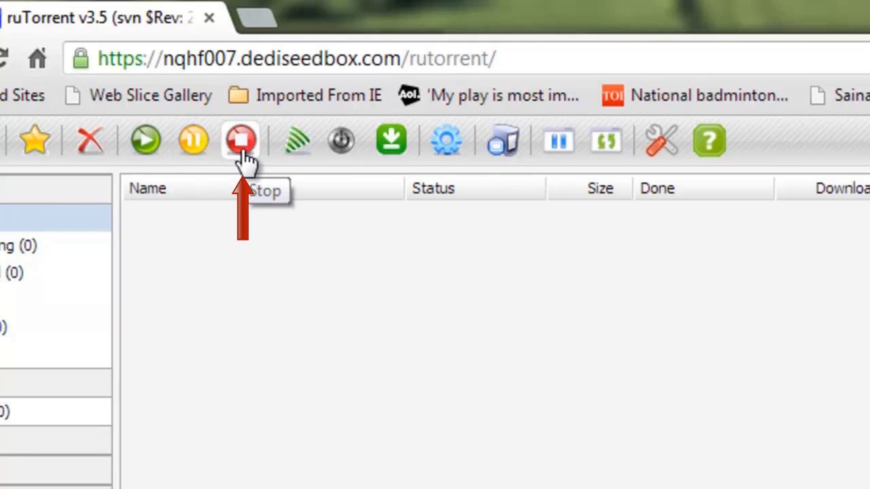
pyautogui.moveTo(296, 140)
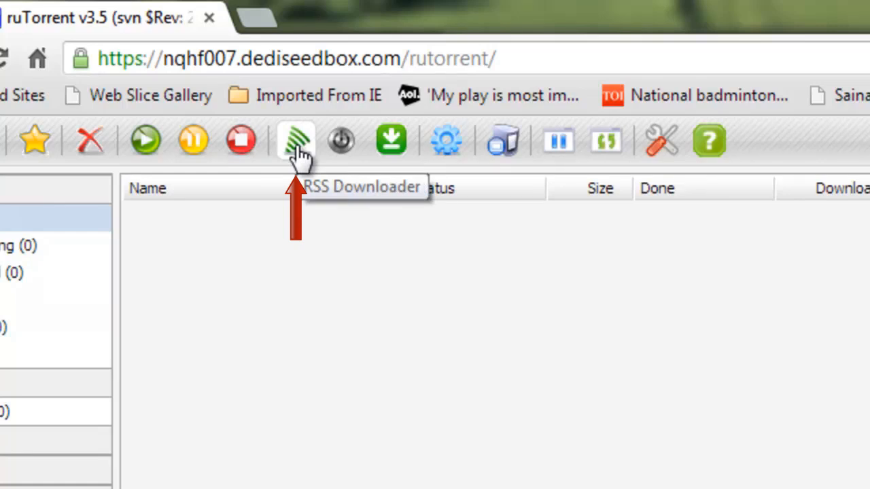
# Dismiss the Add RSS Feed form without adding one, then show the Settings dropdown menu
pyautogui.click(296, 140)
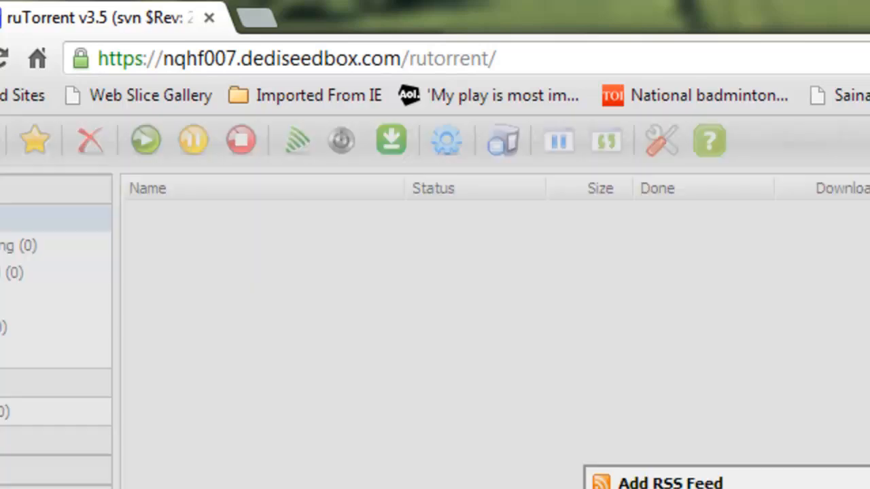
pyautogui.click(669, 481)
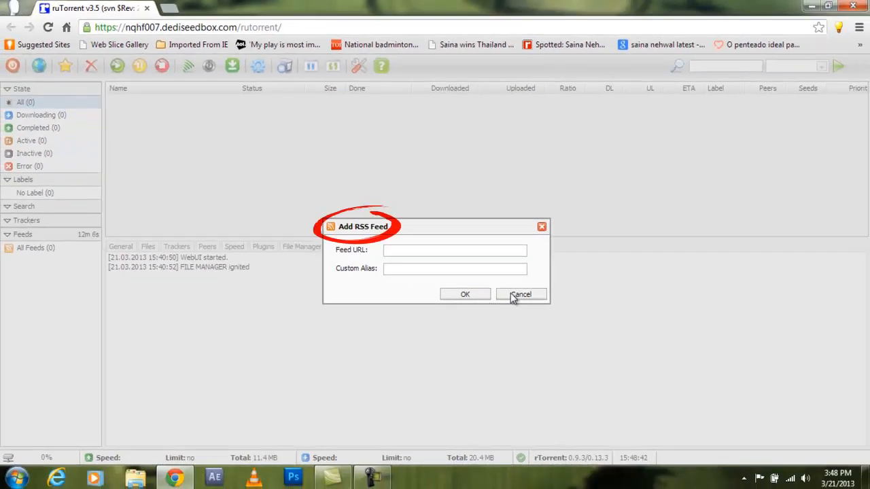
pyautogui.click(520, 293)
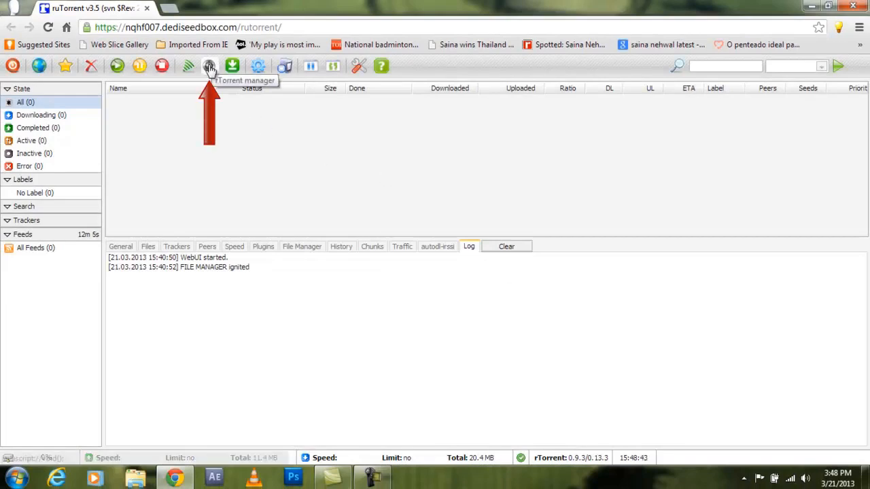
pyautogui.click(209, 65)
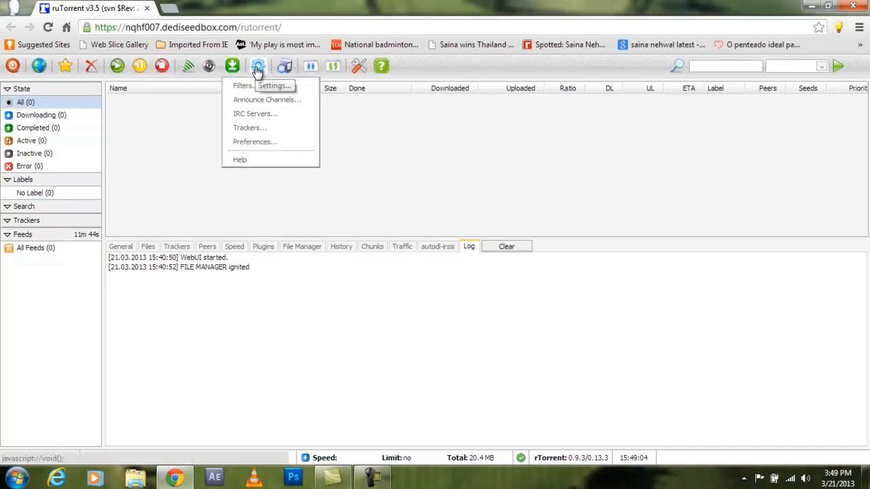
# Show the General settings page and toggle the alternate list background colour option
pyautogui.click(256, 65)
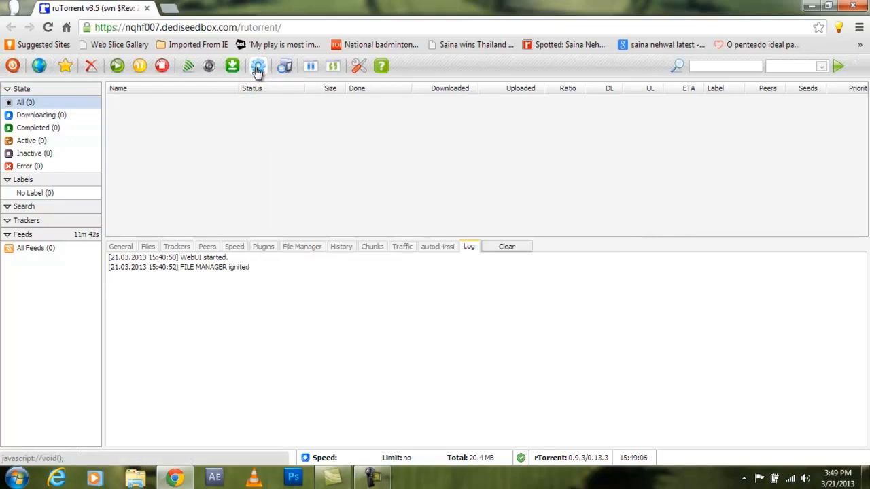
pyautogui.click(258, 65)
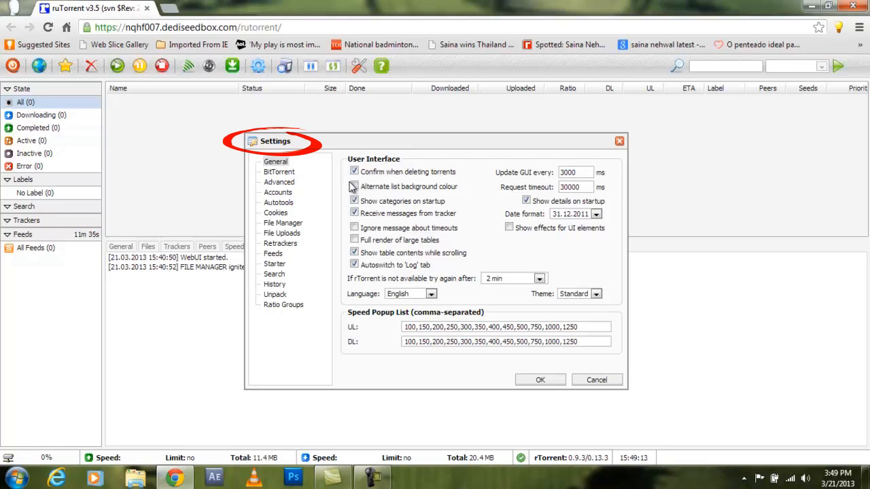
pyautogui.click(353, 186)
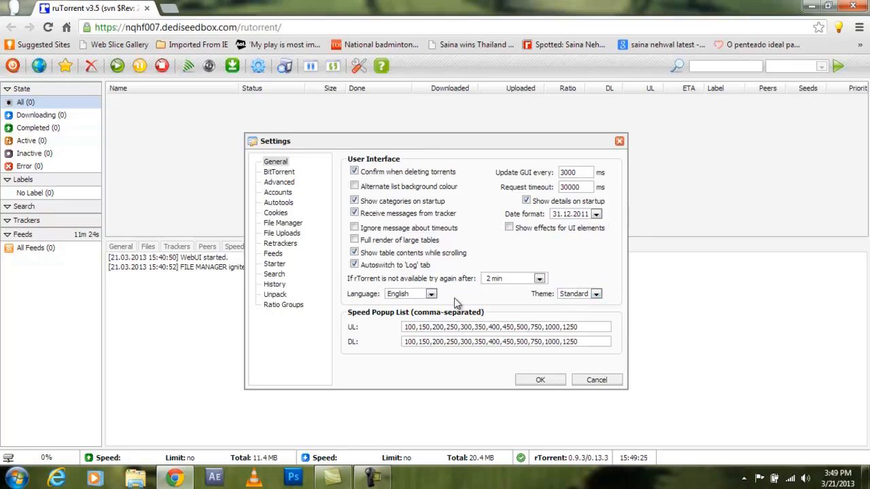
pyautogui.moveTo(327, 302)
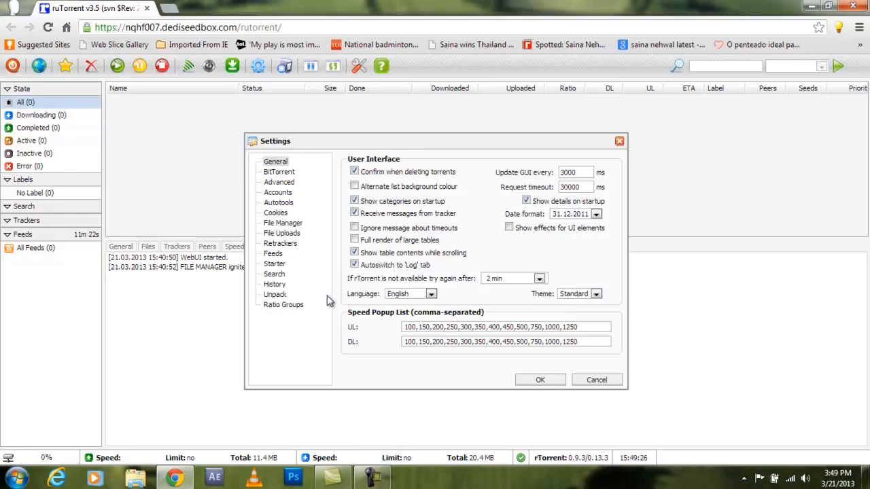
# Page through the Advanced, Accounts, Autotools, Cookies, File Manager and File Uploads settings
pyautogui.click(279, 171)
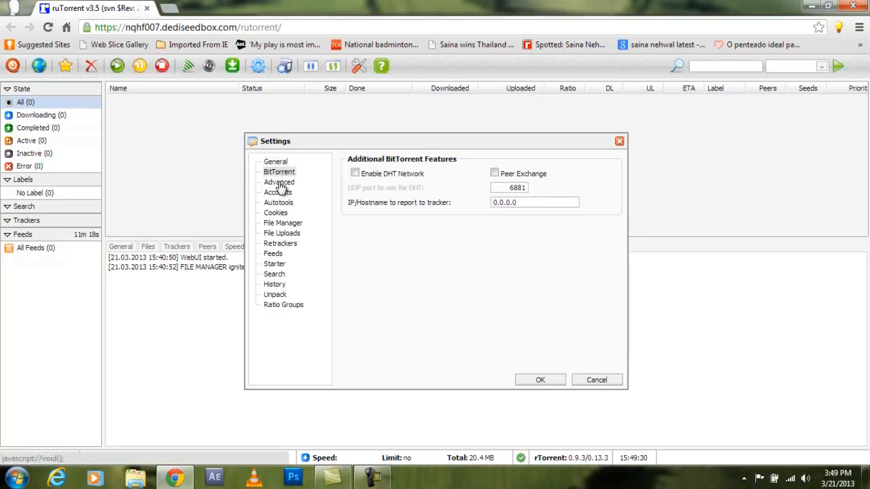
pyautogui.click(279, 182)
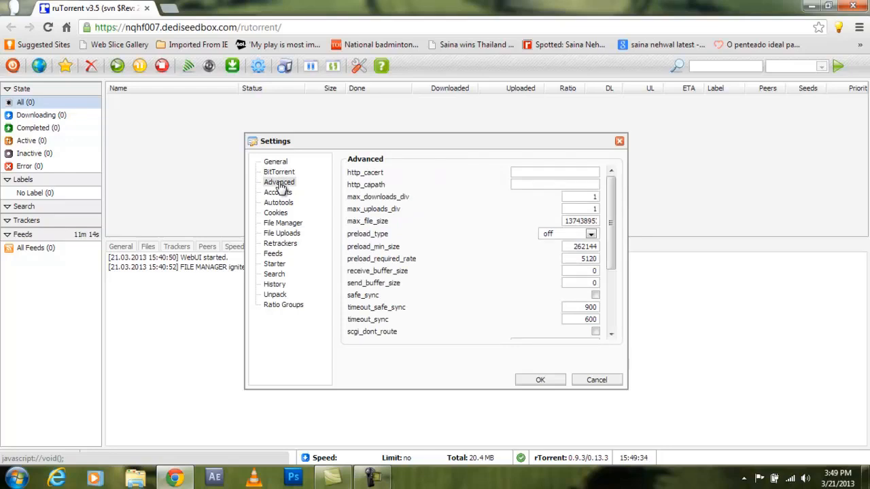
pyautogui.click(277, 193)
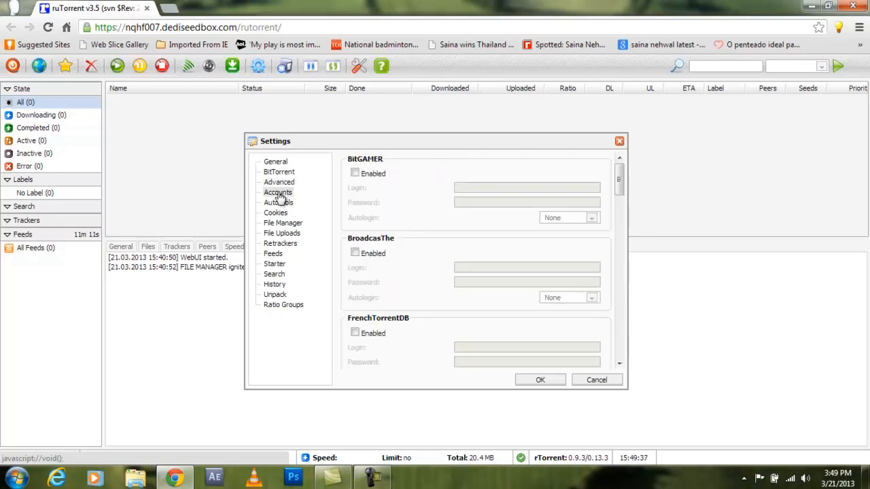
pyautogui.moveTo(279, 203)
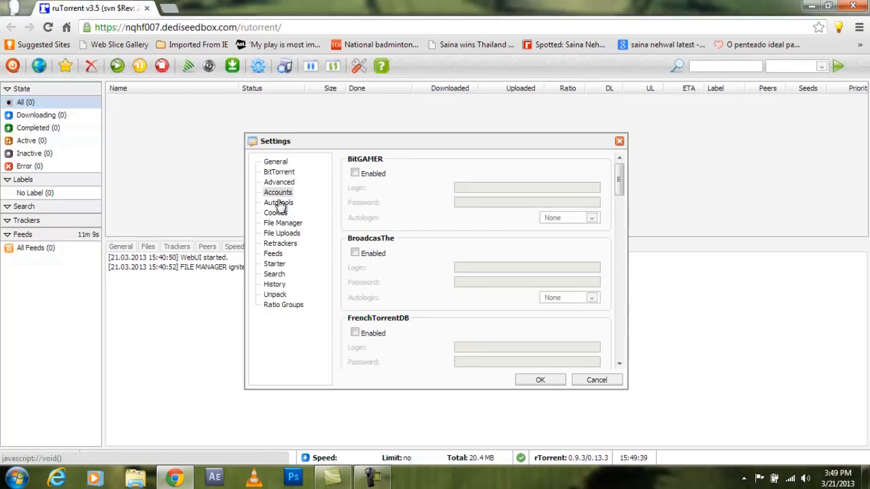
pyautogui.click(278, 202)
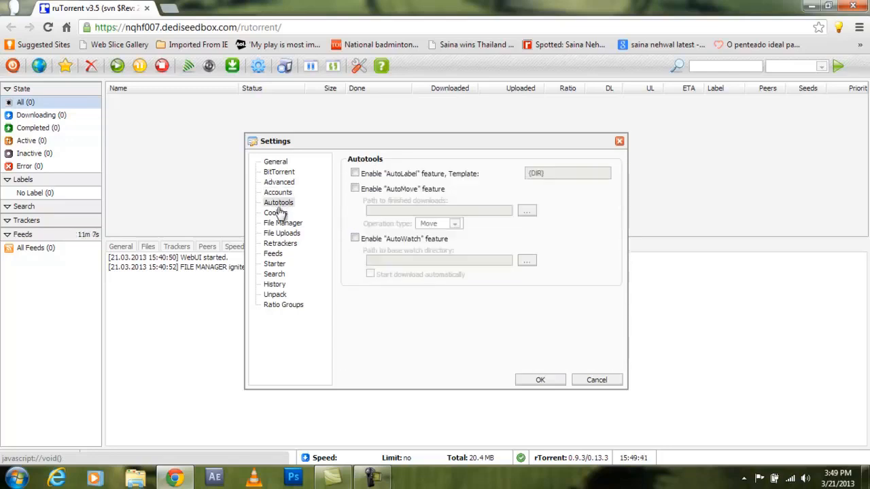
pyautogui.click(275, 212)
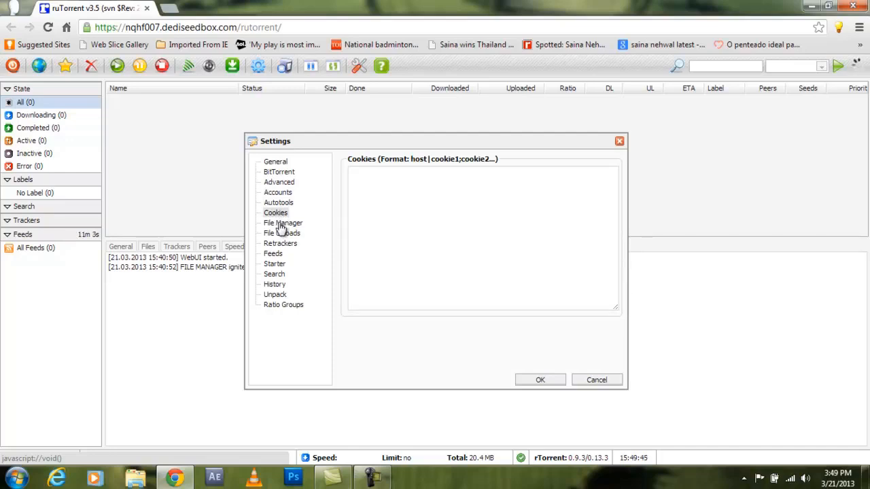
pyautogui.click(283, 223)
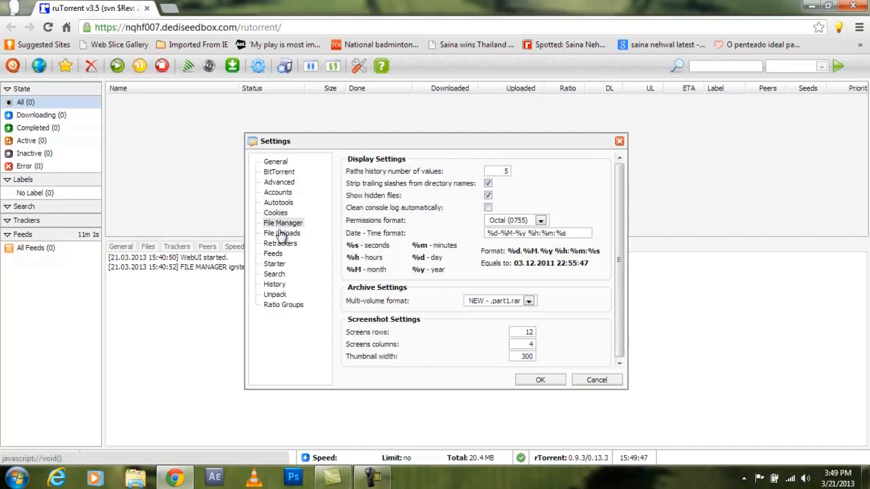
pyautogui.click(281, 233)
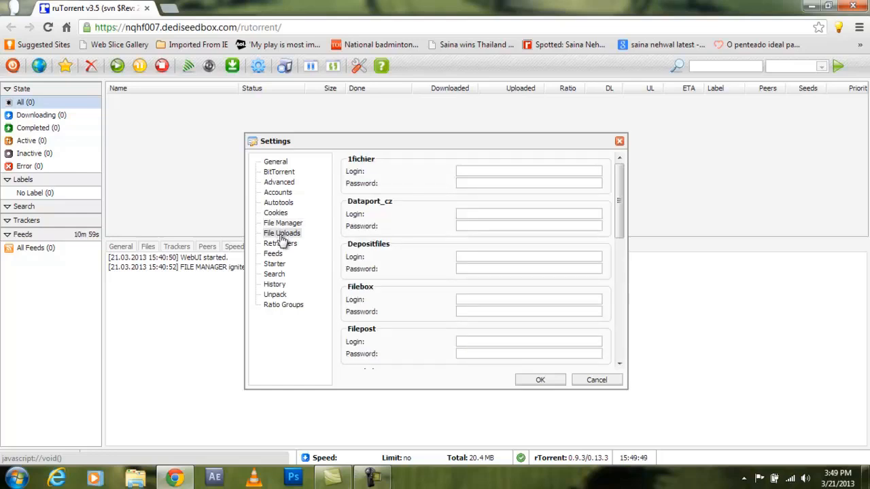
# Page through Retrackers, Feeds, Starter, Search, History, Unpack and end on the Ratio Groups table
pyautogui.click(280, 243)
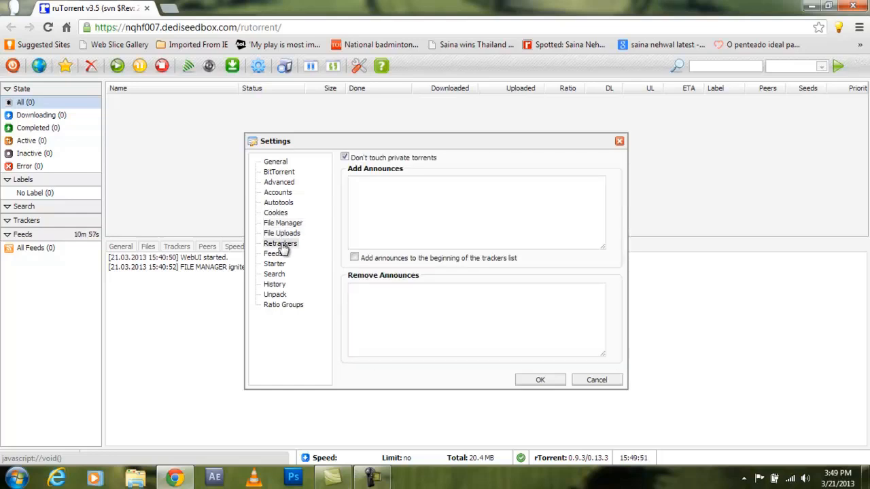
pyautogui.click(272, 255)
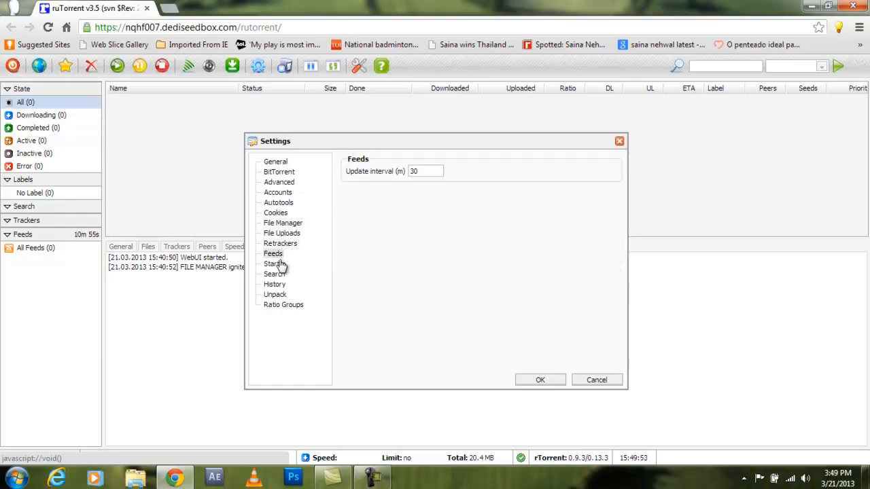
pyautogui.click(274, 264)
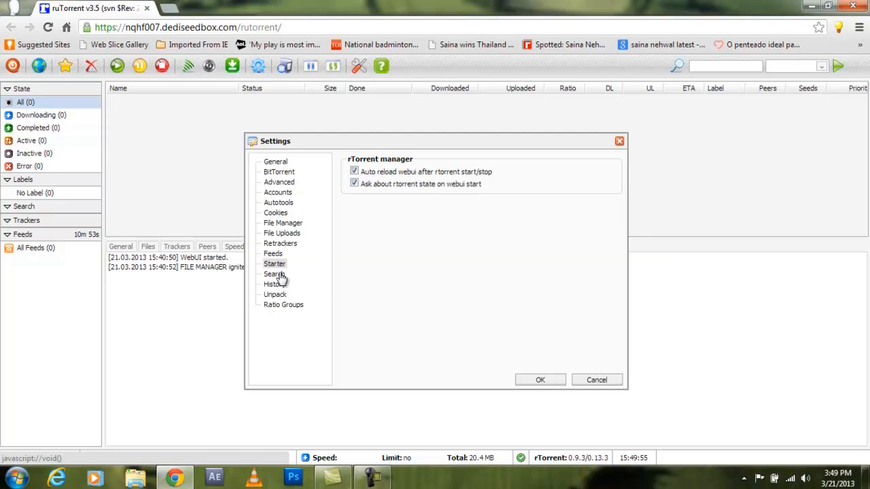
pyautogui.click(275, 275)
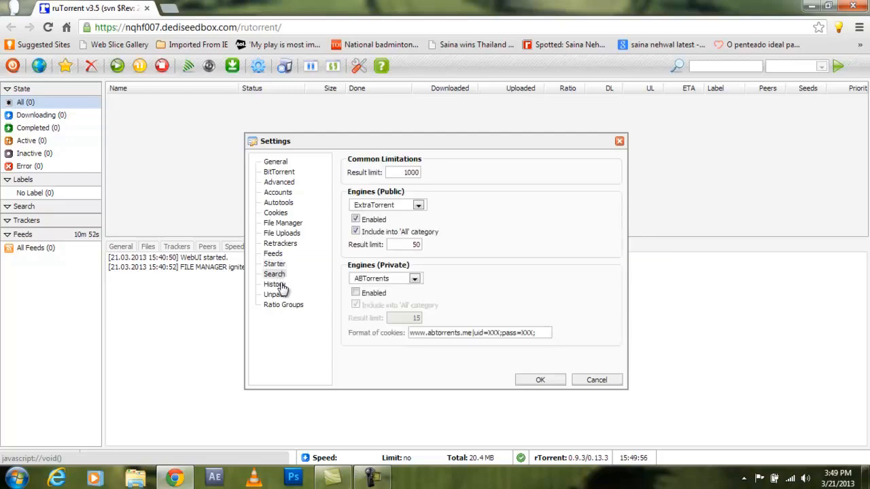
pyautogui.click(274, 284)
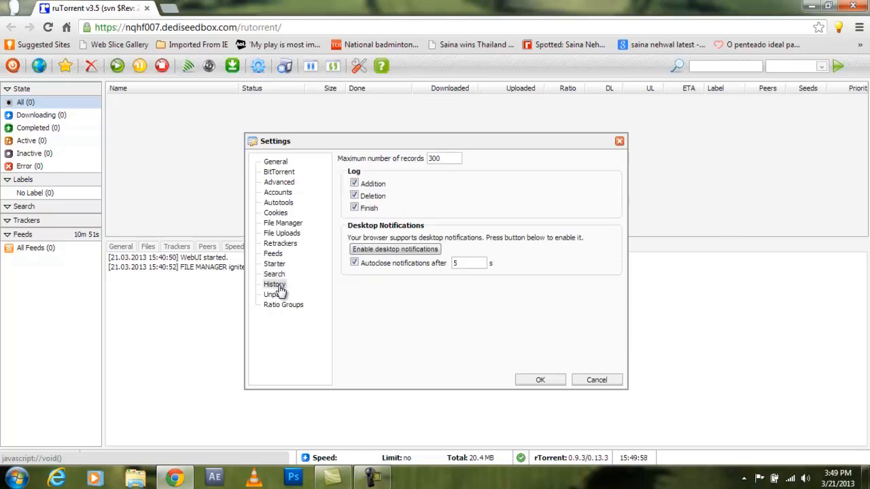
pyautogui.click(275, 293)
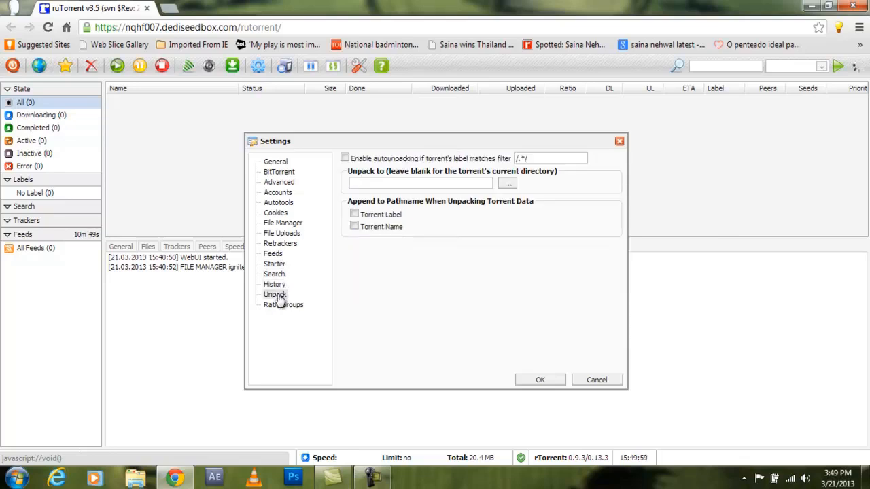
pyautogui.moveTo(283, 307)
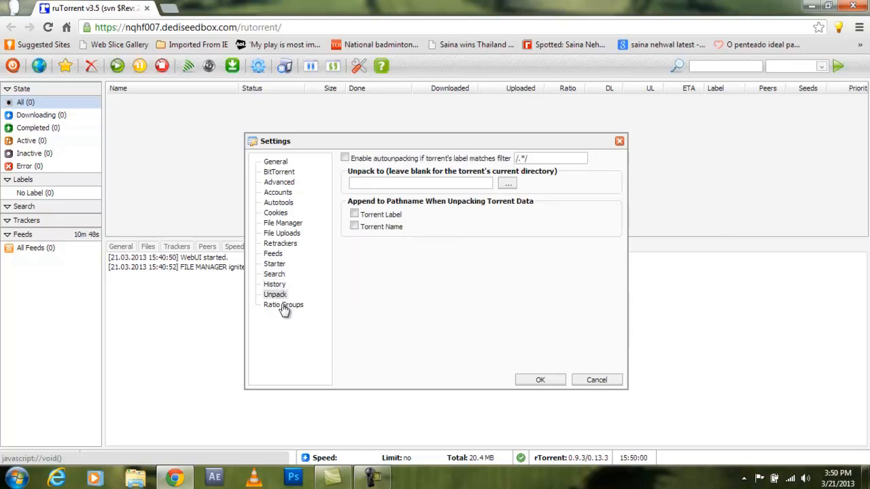
pyautogui.click(283, 304)
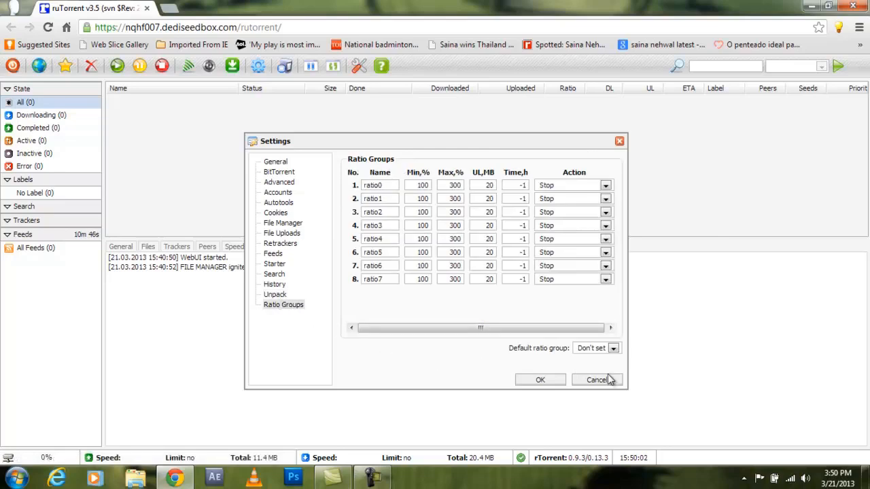
# Discard the settings changes and show the Help list of keyboard shortcuts
pyautogui.click(595, 381)
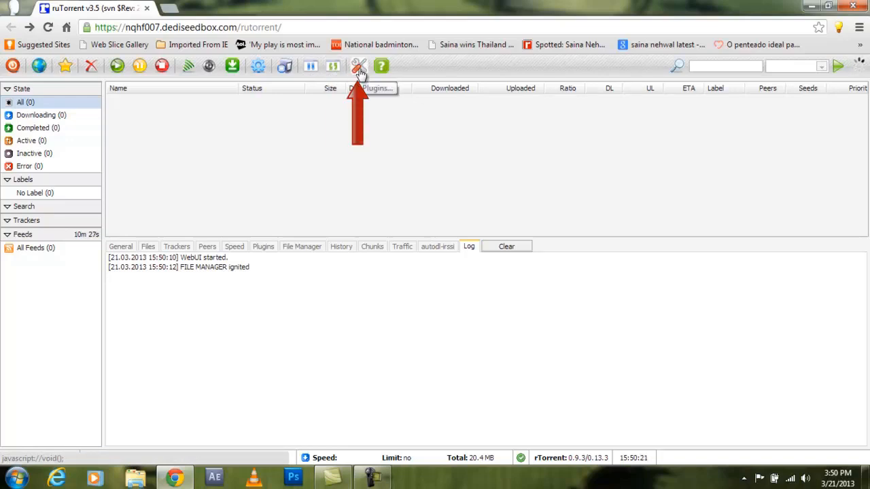
pyautogui.moveTo(359, 65)
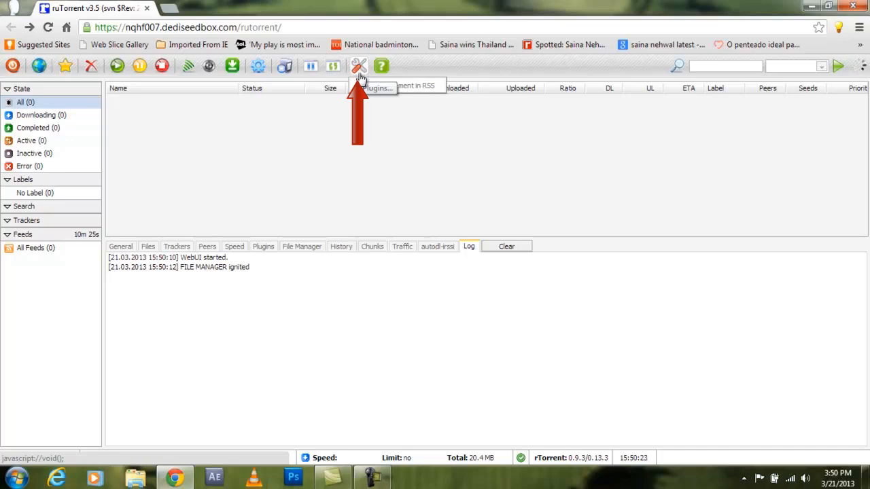
pyautogui.click(380, 65)
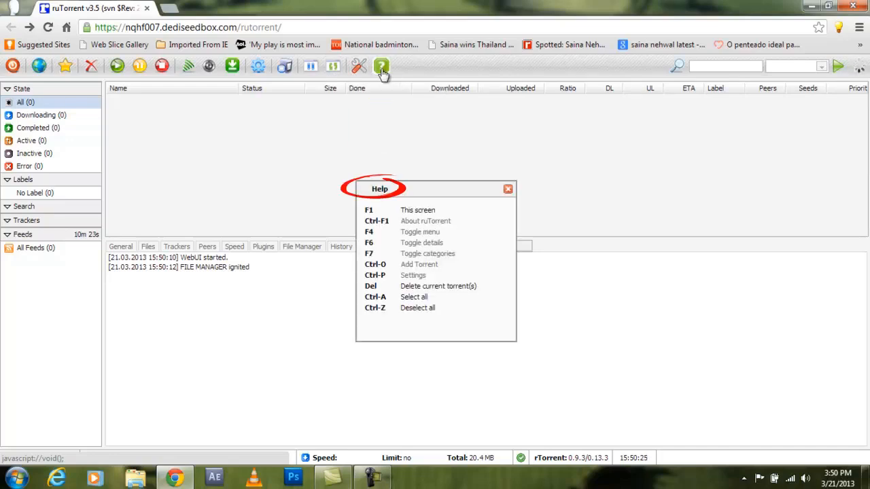